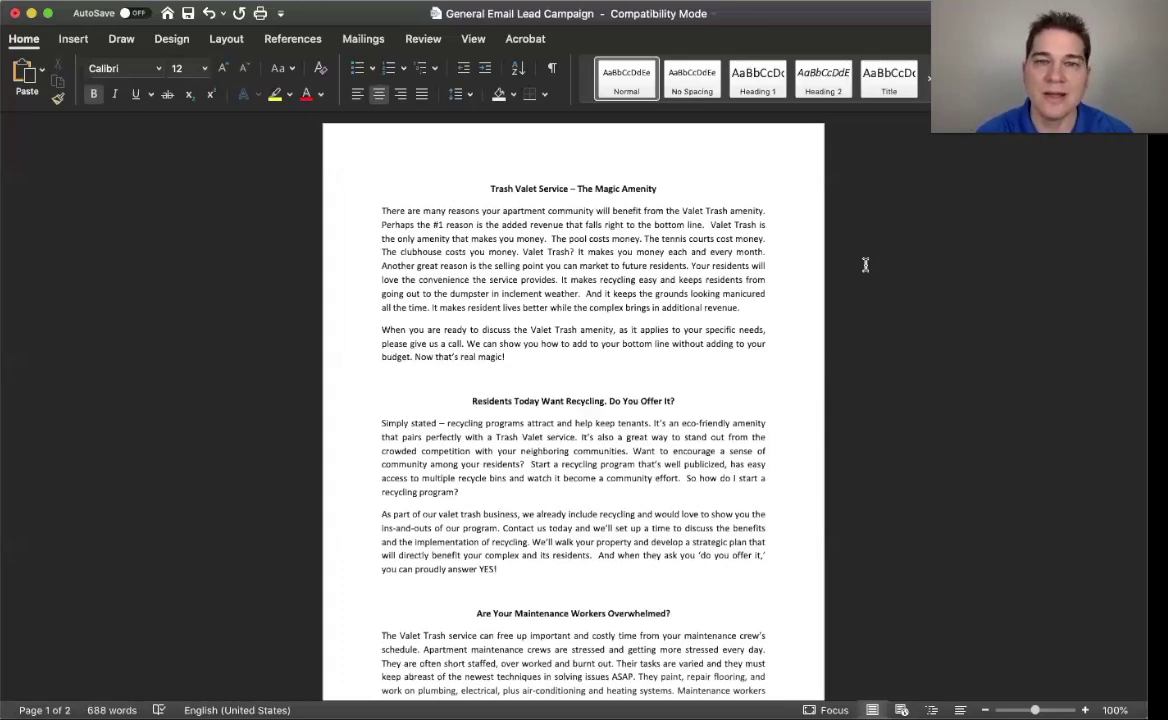
pyautogui.moveTo(645, 252)
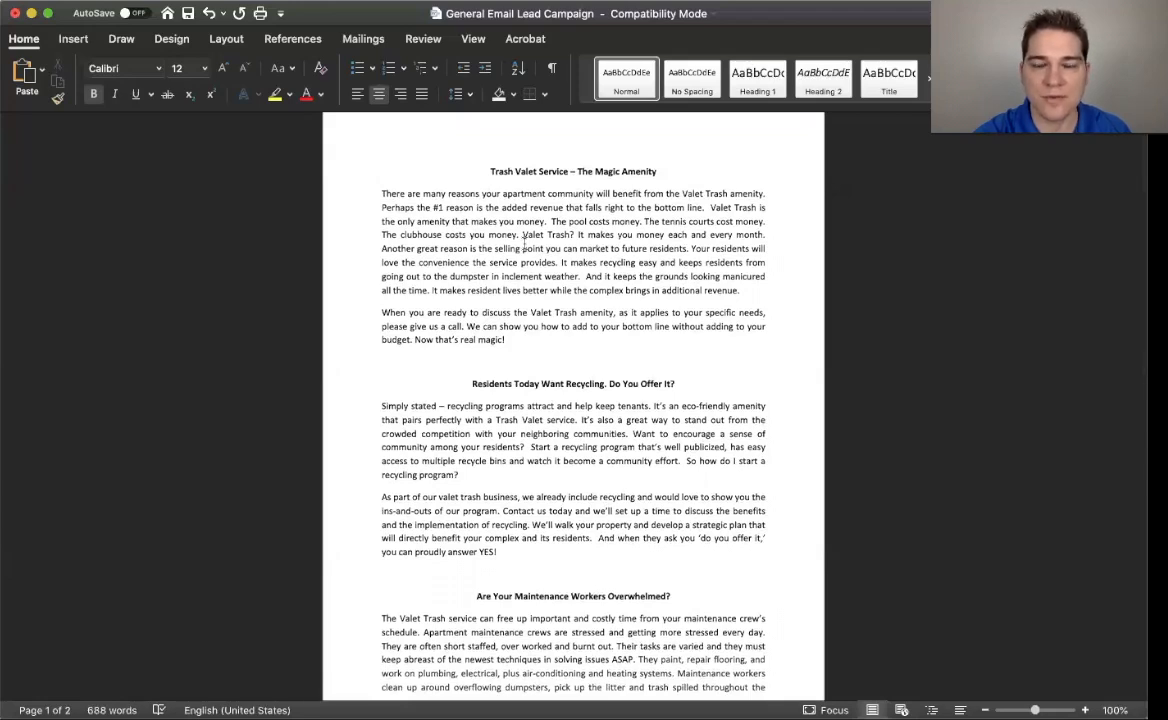
pyautogui.scroll(3)
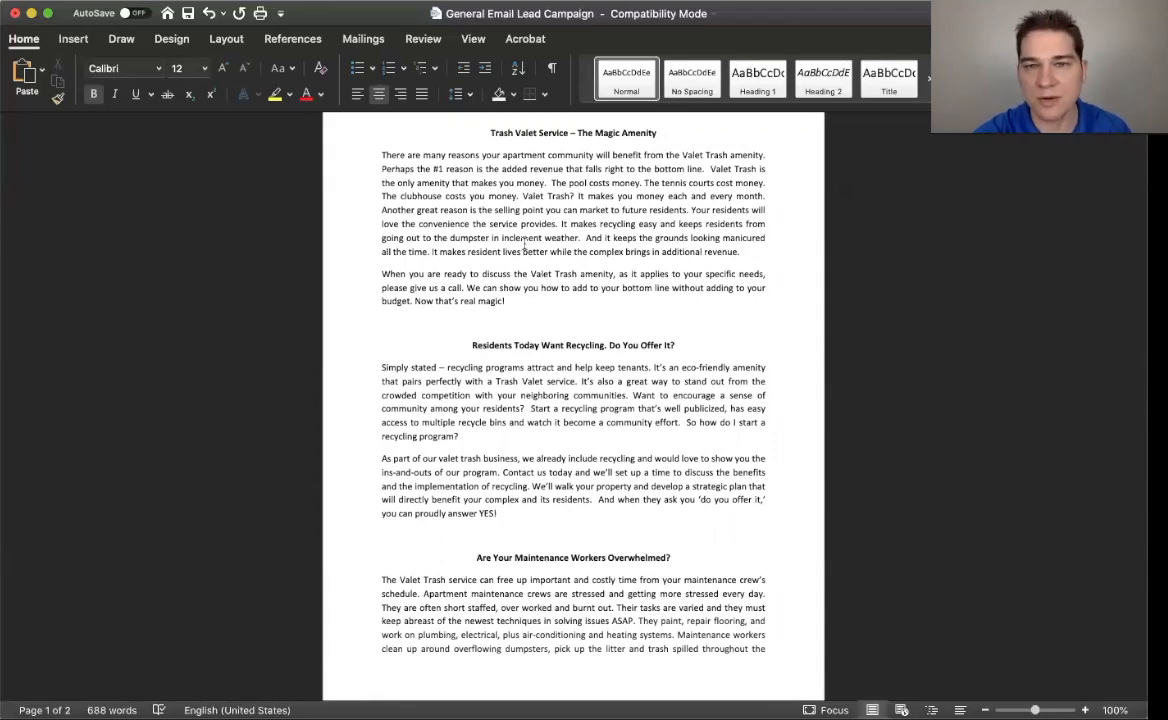
pyautogui.scroll(3)
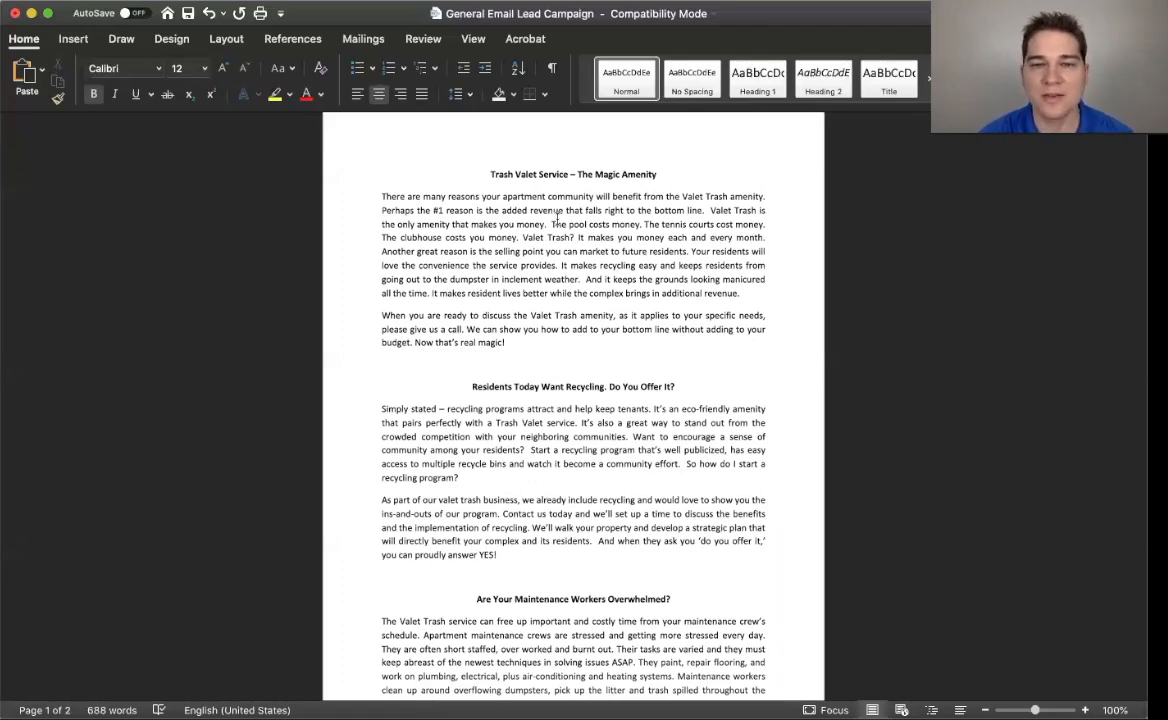
pyautogui.moveTo(565, 303)
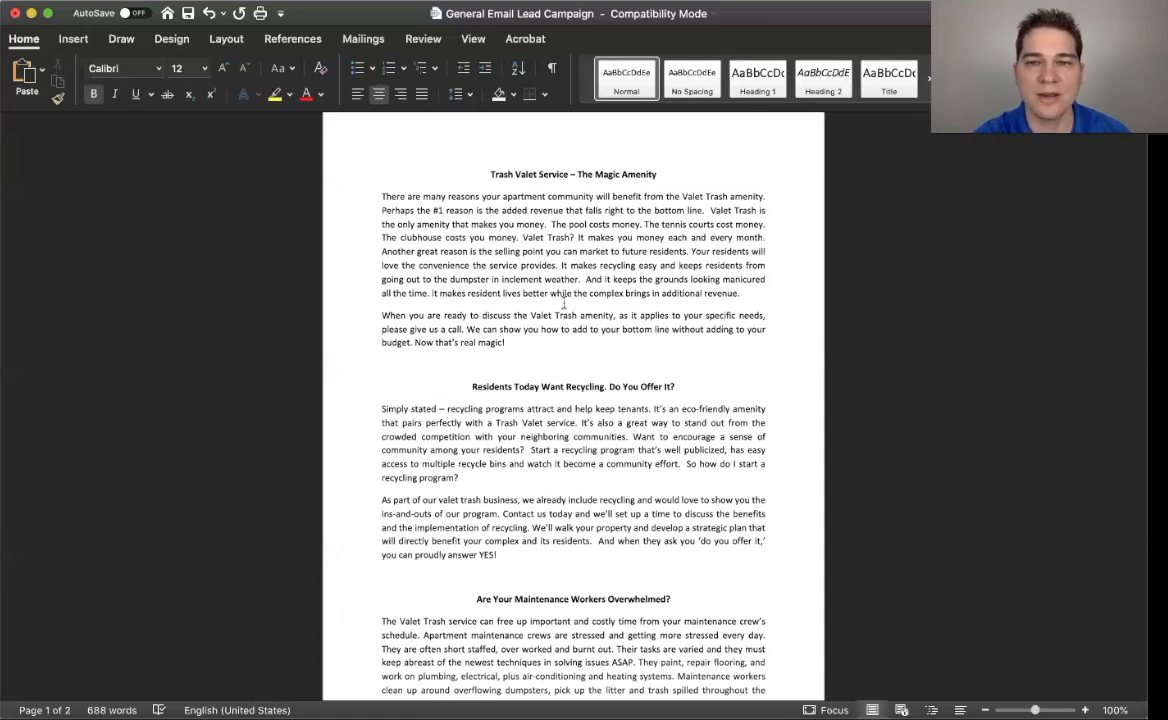
pyautogui.moveTo(548, 312)
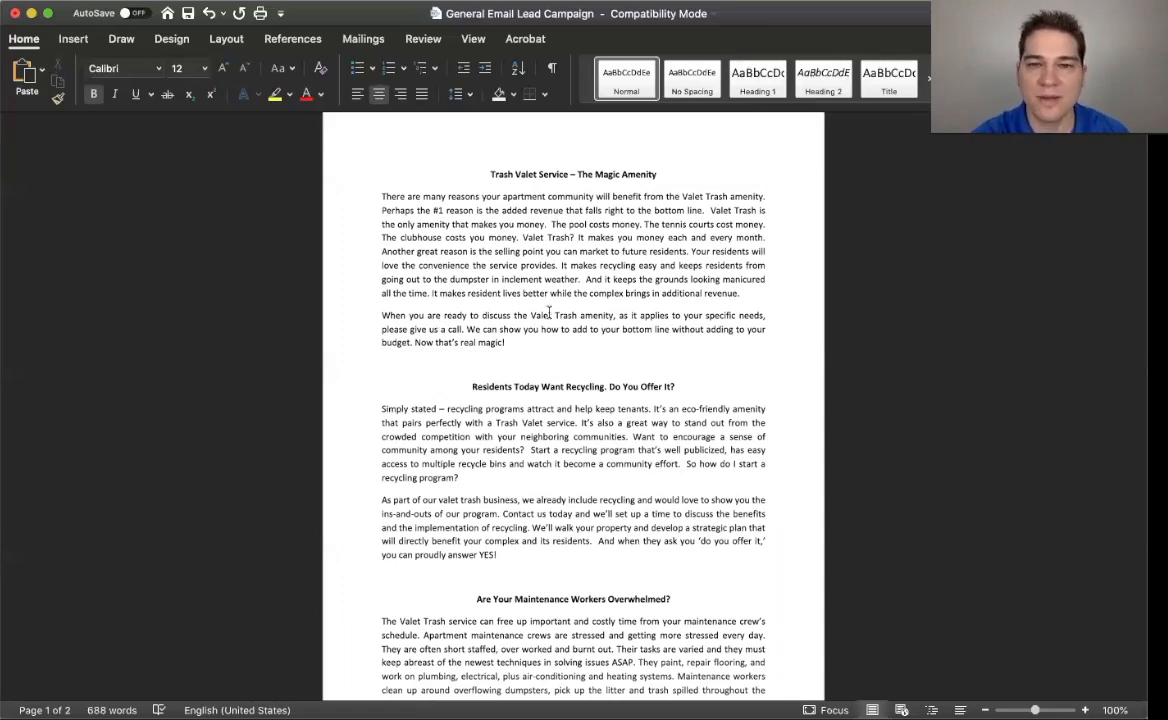
pyautogui.moveTo(607, 328)
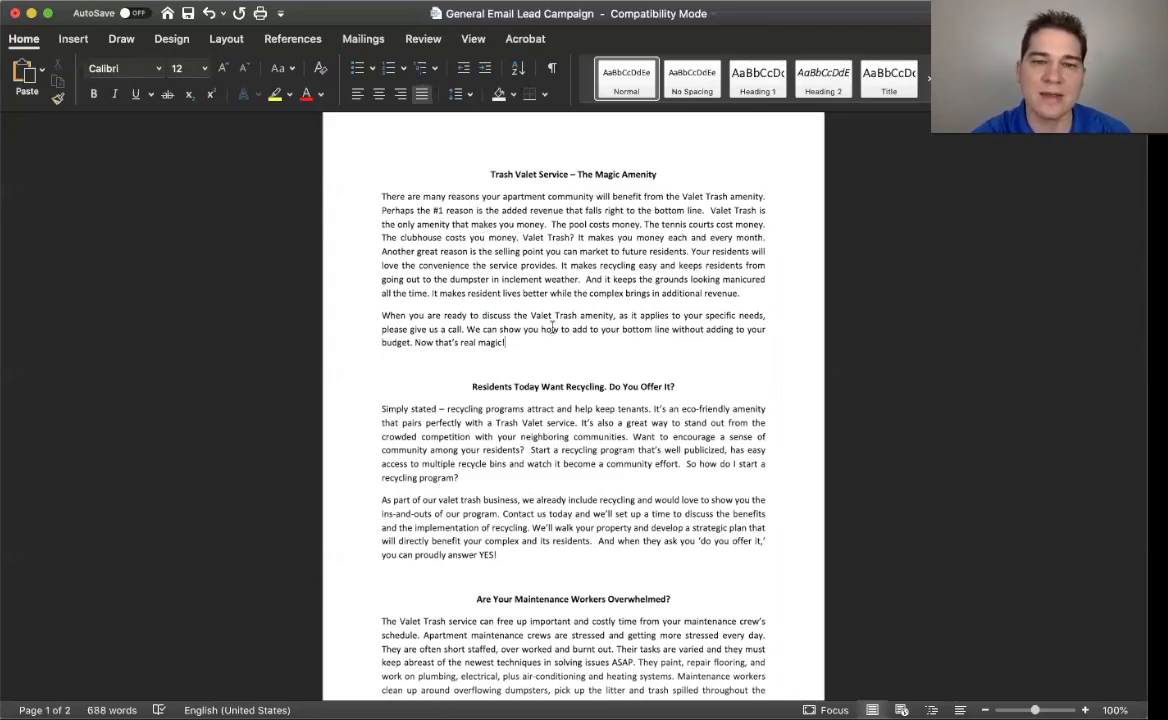
pyautogui.scroll(-3)
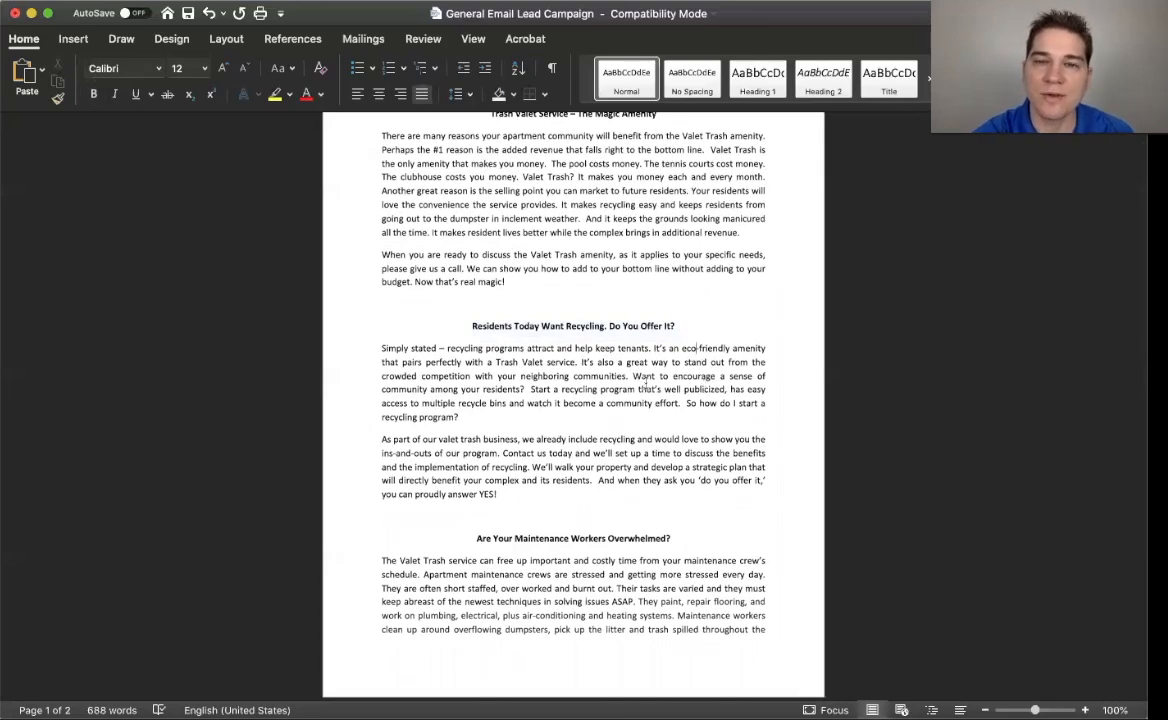
pyautogui.scroll(3)
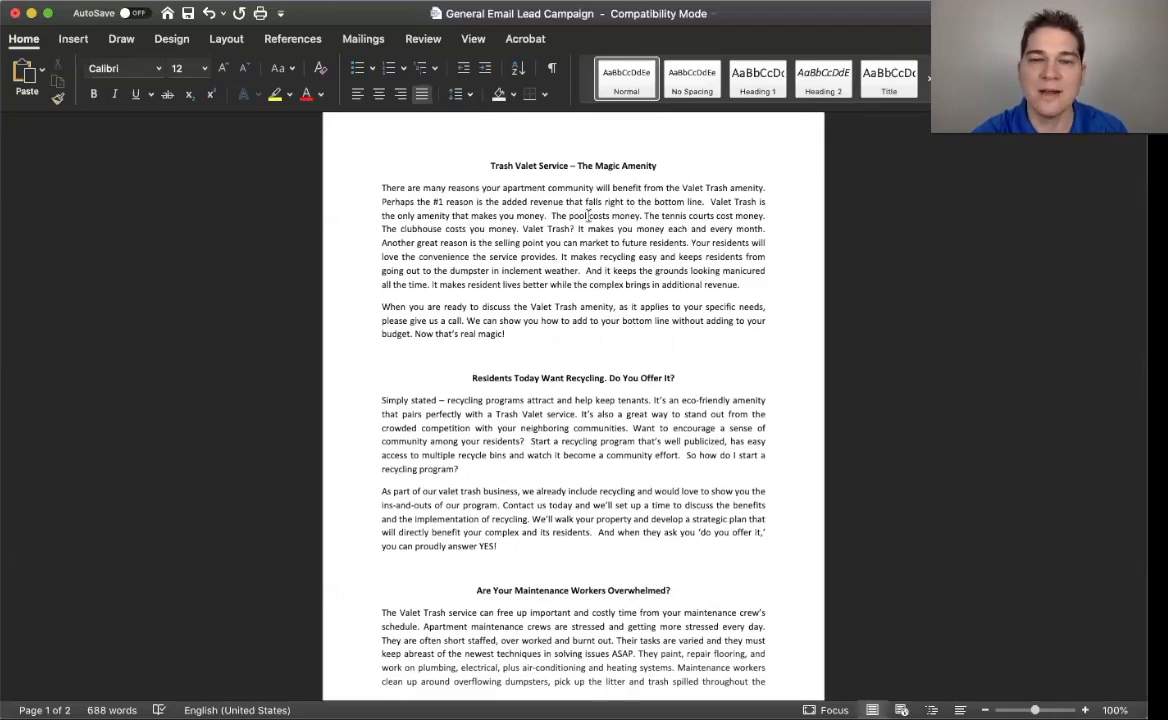
pyautogui.scroll(-3)
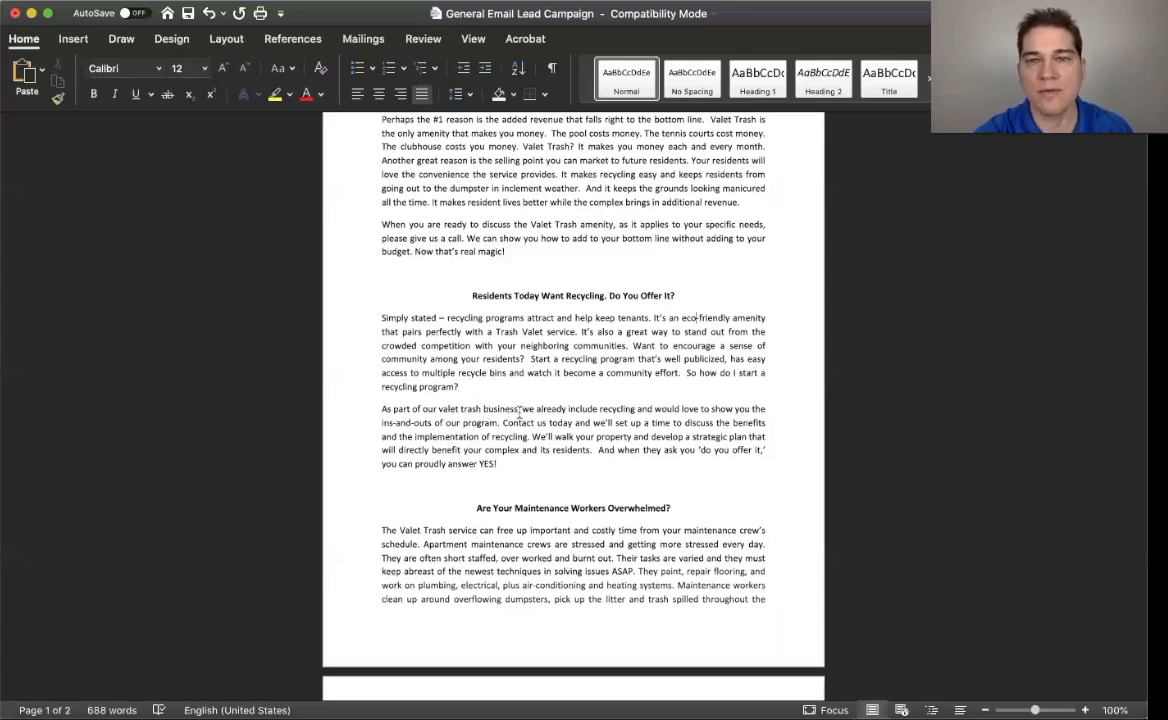
pyautogui.scroll(3)
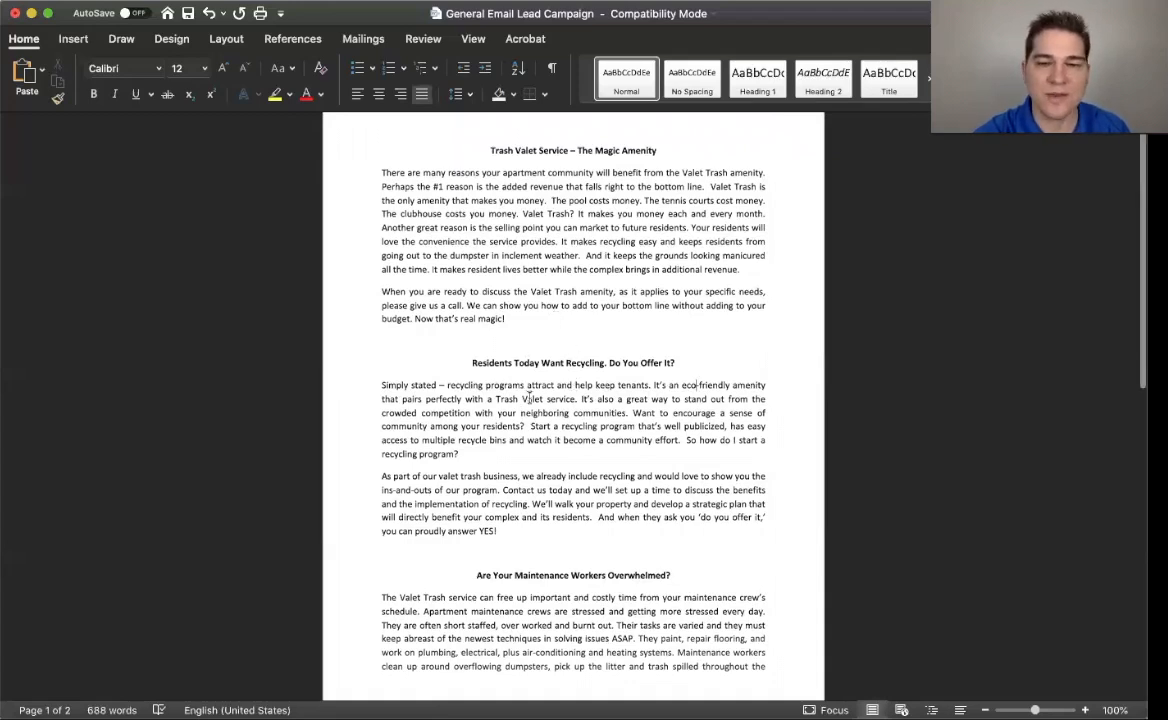
pyautogui.scroll(-3)
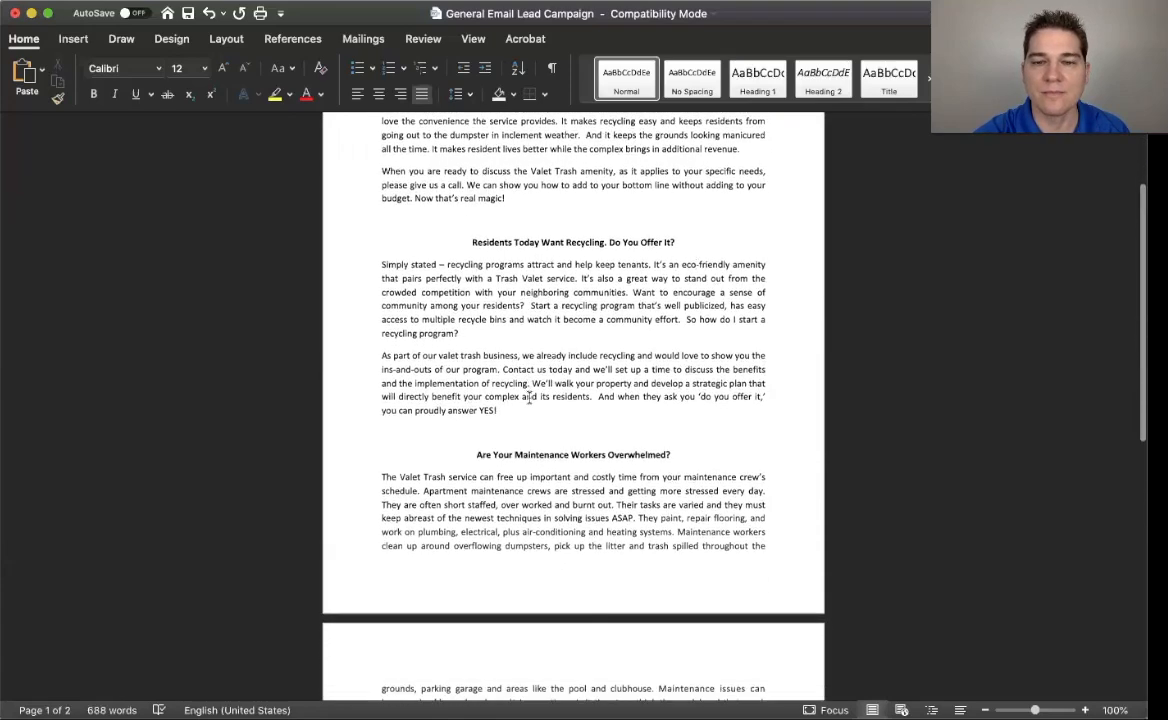
pyautogui.scroll(-3)
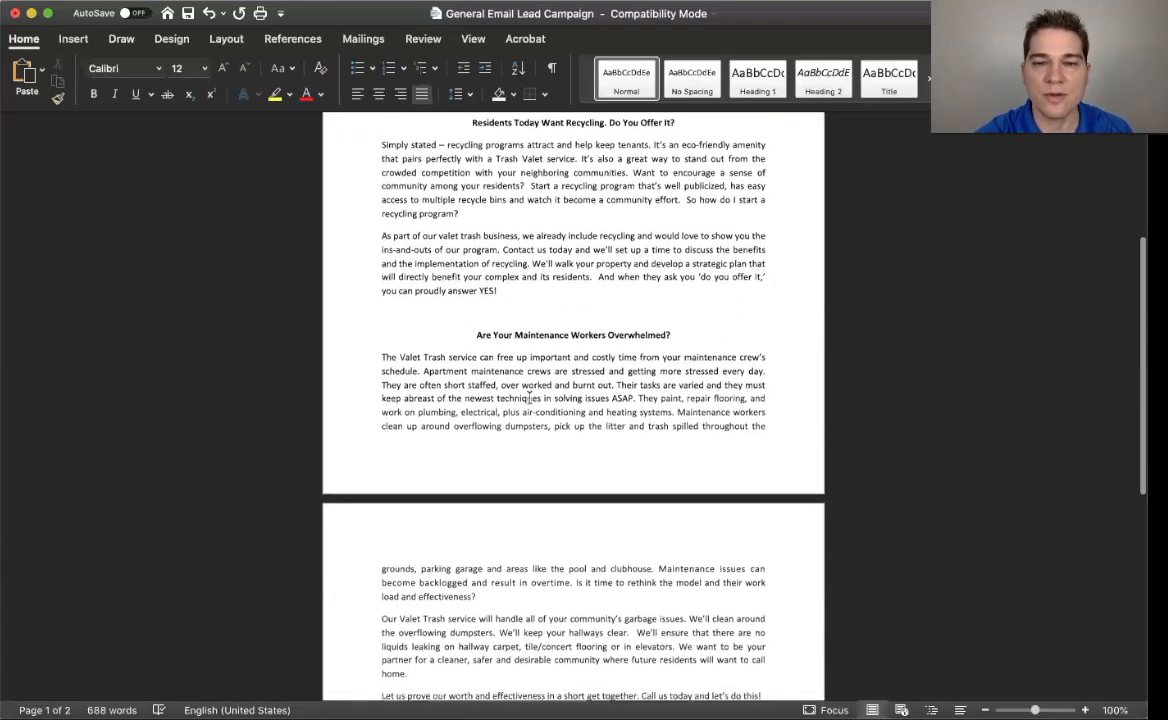
pyautogui.scroll(-3)
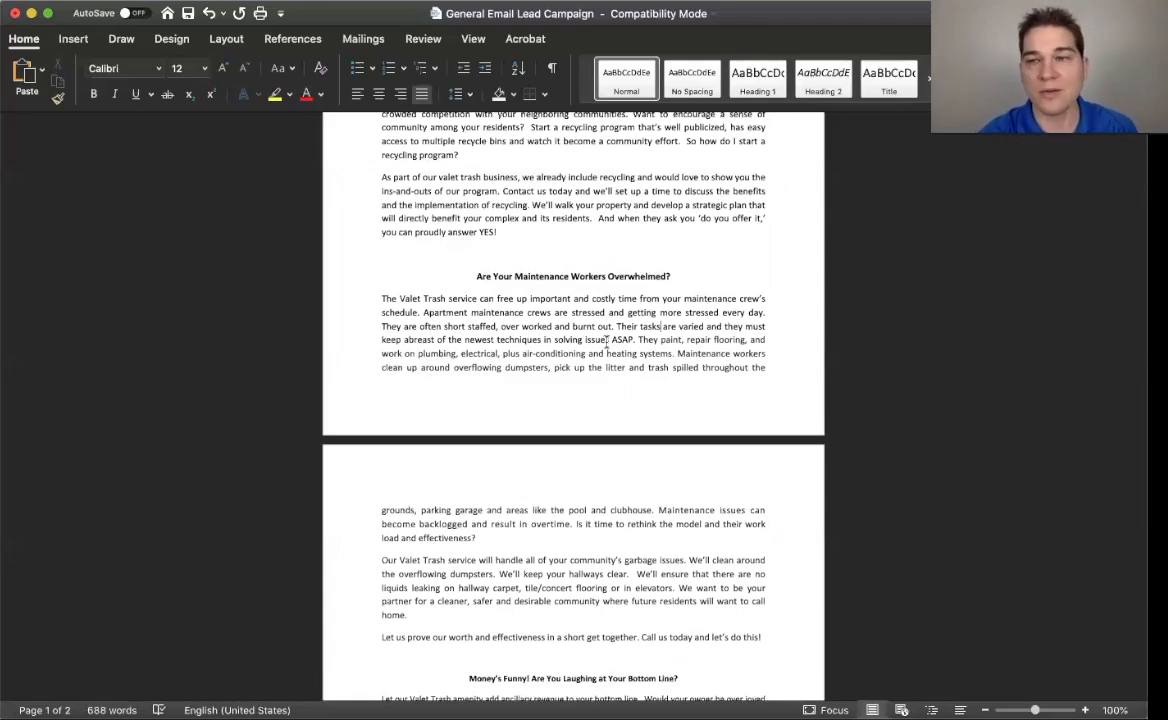
pyautogui.scroll(-3)
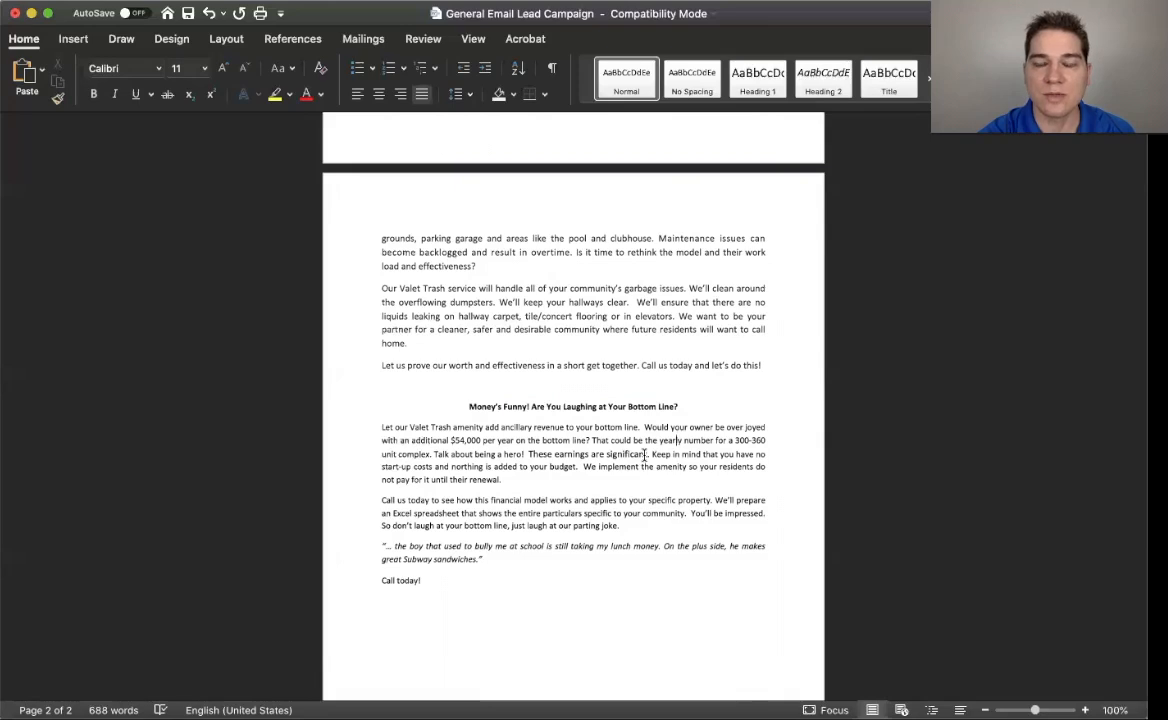
pyautogui.moveTo(631, 491)
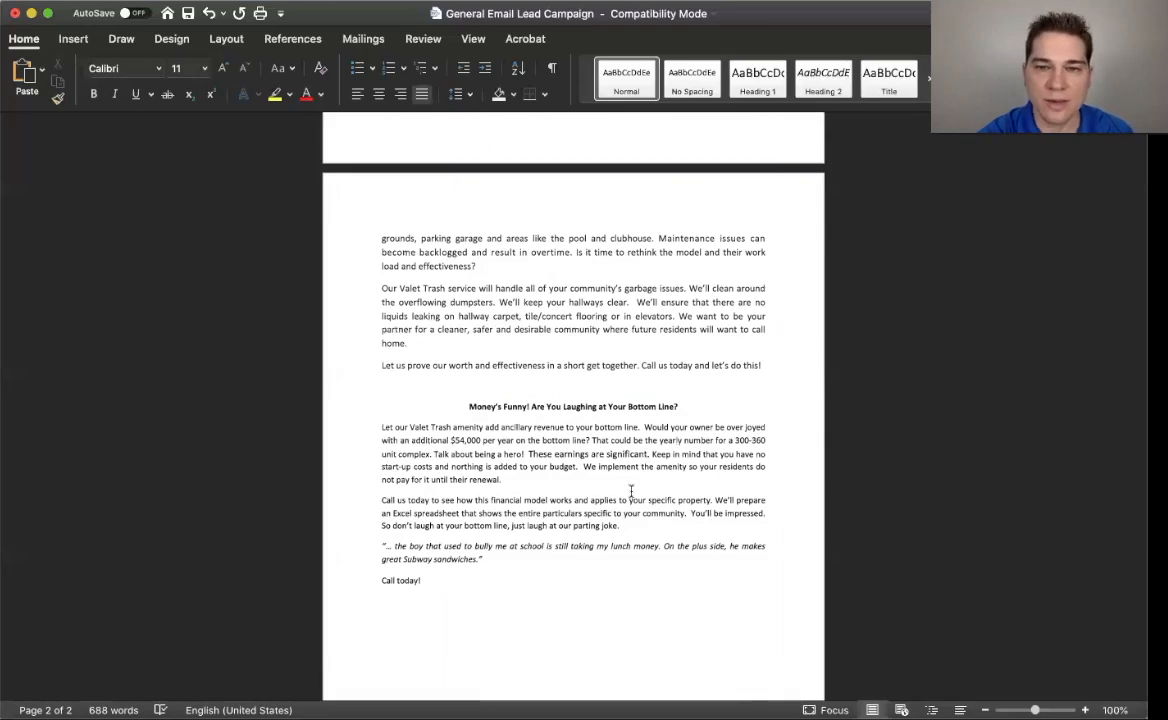